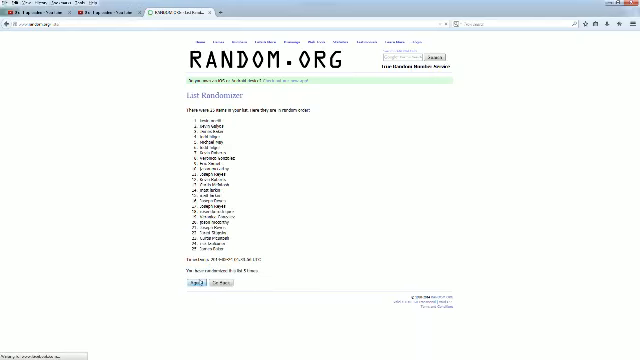
# Paste the copied randomized, numbered names into column A beside the player pairs
pyautogui.click(192, 292)
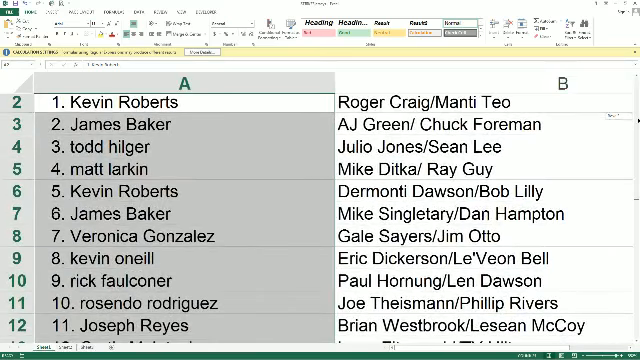
pyautogui.scroll(-3)
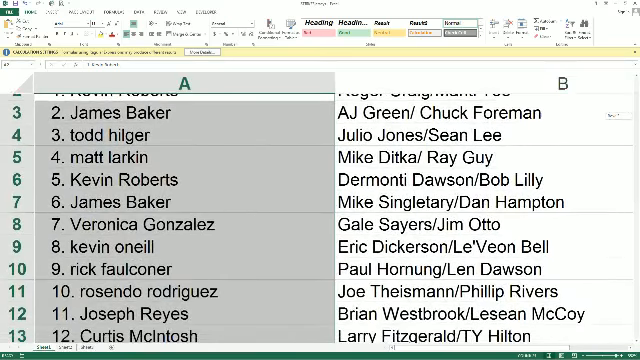
pyautogui.scroll(-3)
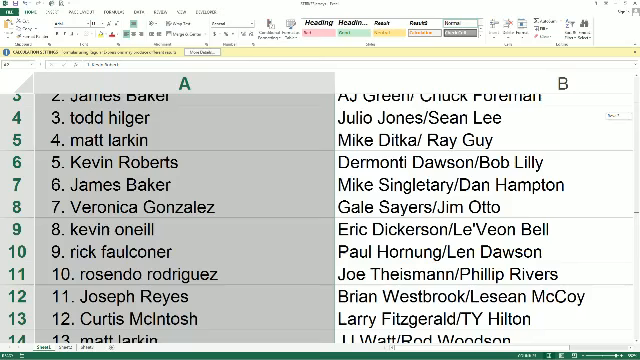
pyautogui.scroll(-3)
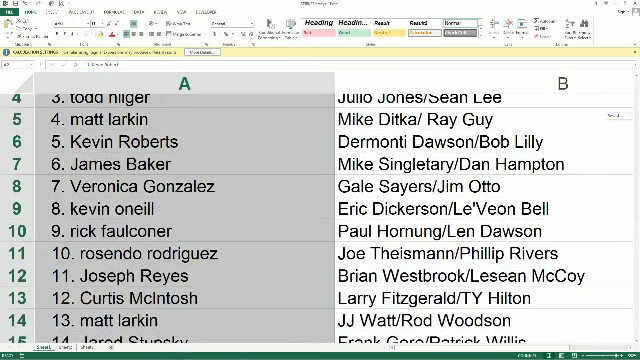
pyautogui.scroll(-3)
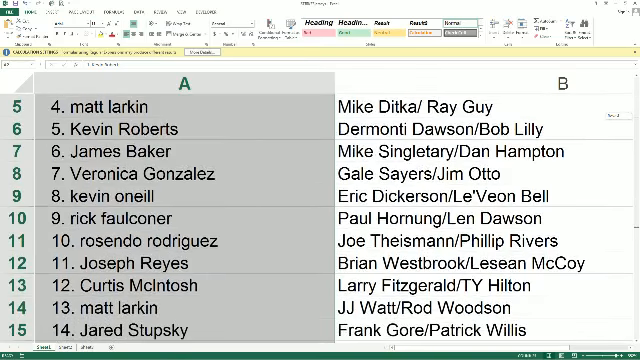
pyautogui.scroll(-3)
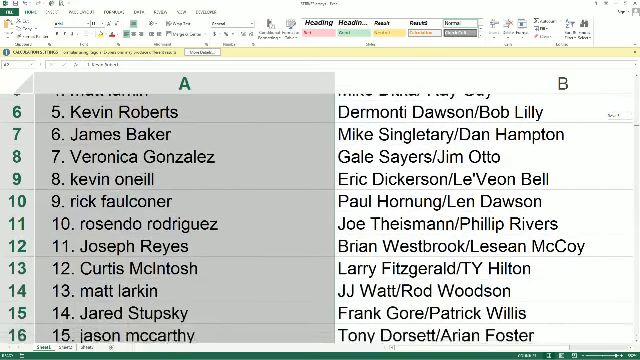
pyautogui.scroll(-3)
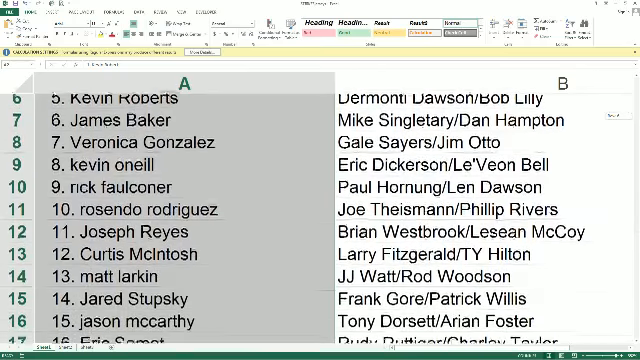
pyautogui.scroll(-3)
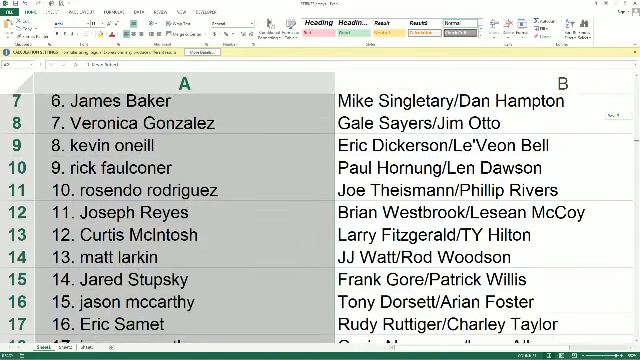
pyautogui.scroll(-3)
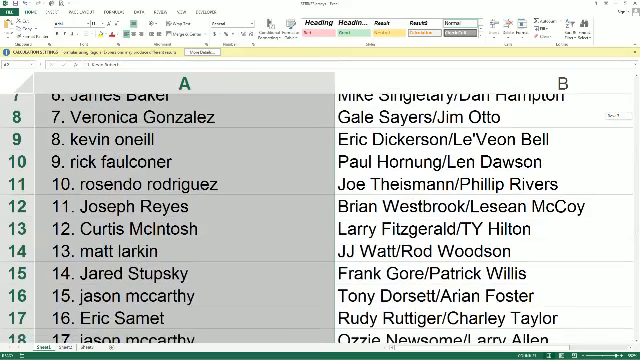
pyautogui.scroll(-3)
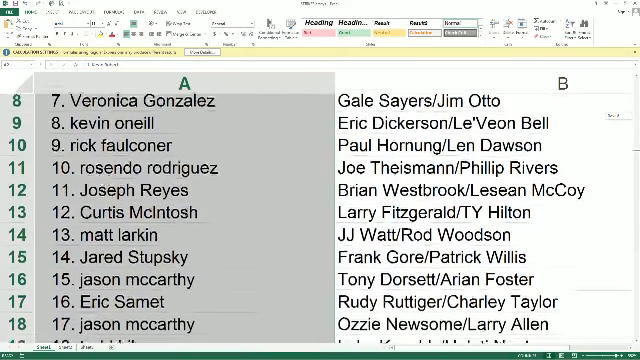
pyautogui.scroll(-3)
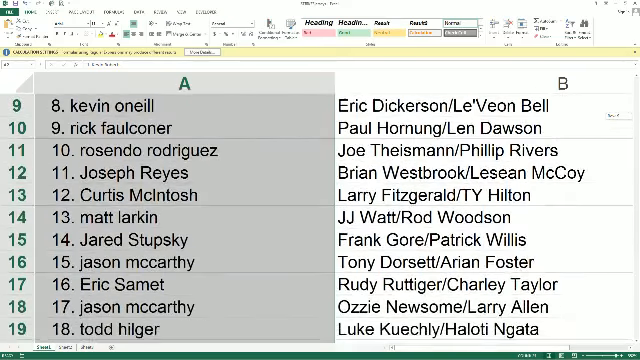
pyautogui.scroll(-3)
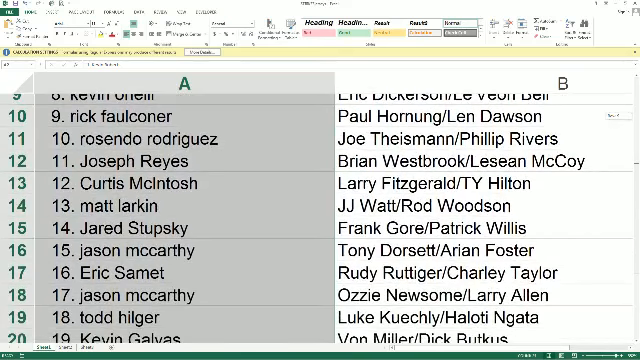
pyautogui.scroll(-3)
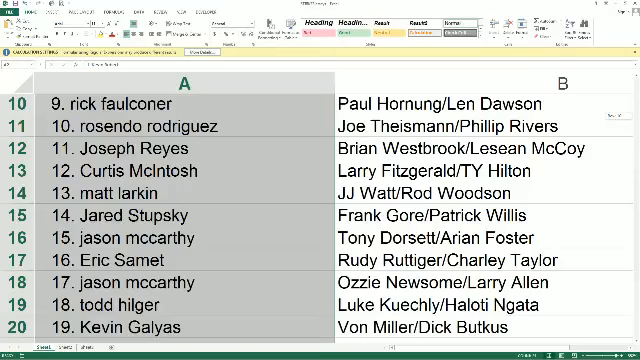
pyautogui.scroll(-3)
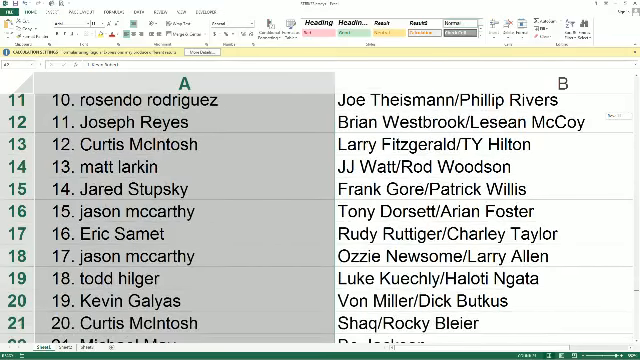
pyautogui.scroll(-3)
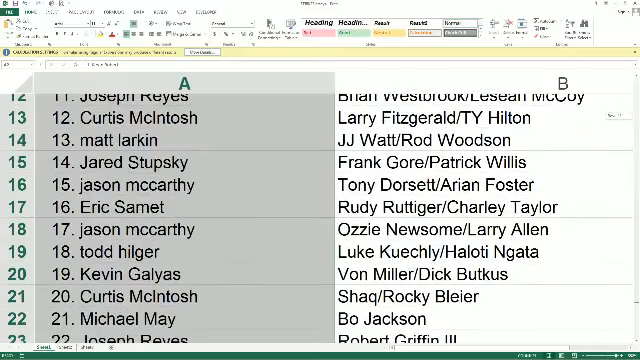
pyautogui.scroll(-3)
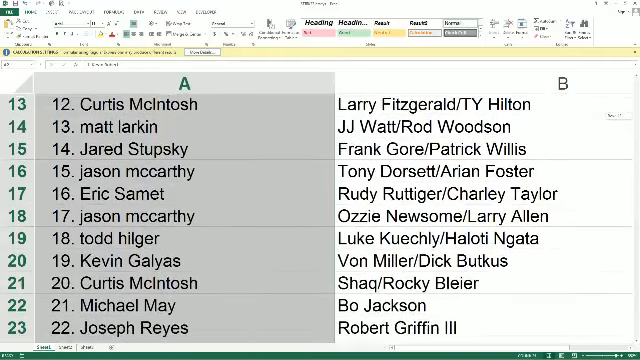
pyautogui.scroll(-3)
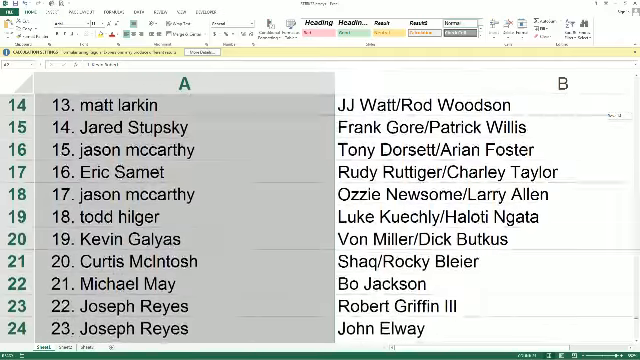
pyautogui.scroll(-3)
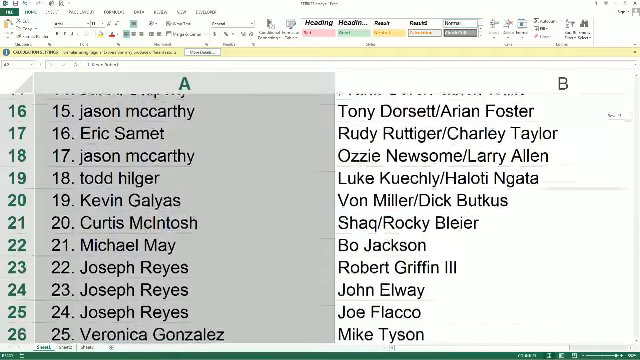